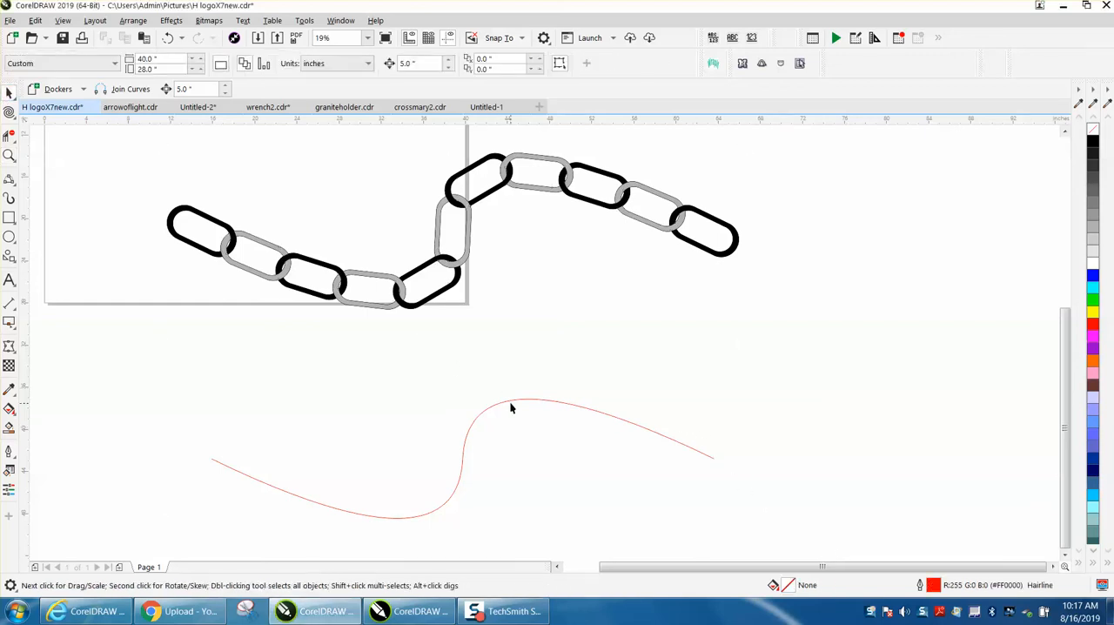
# Draw a small rectangle above the red S curve with 5.0" corner radii.
pyautogui.click(512, 408)
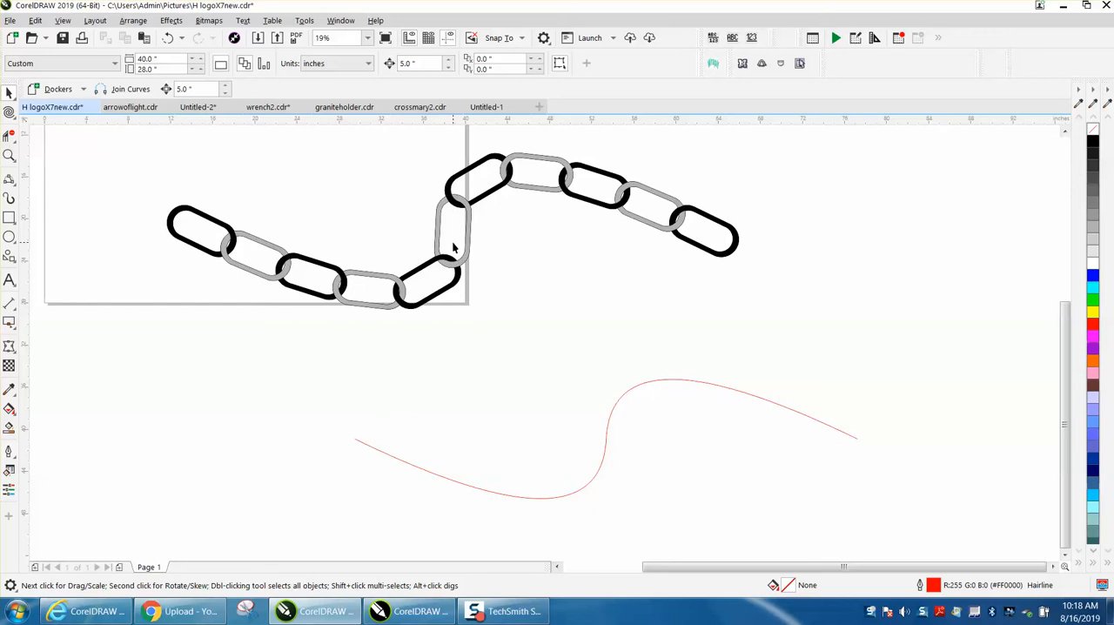
pyautogui.moveTo(94, 41)
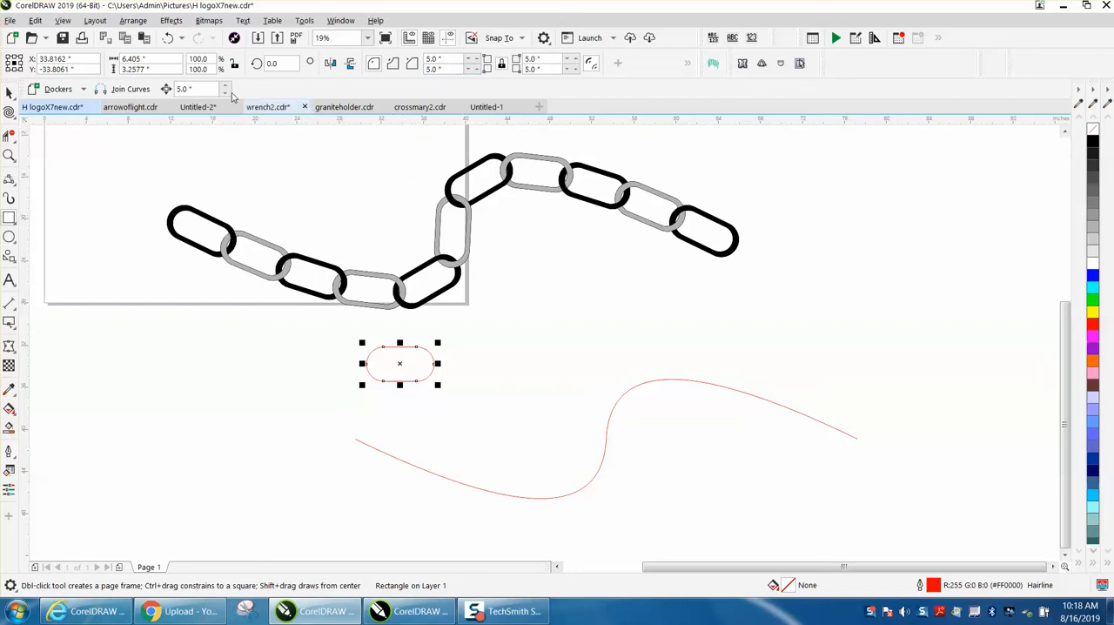
# Apply a one-step outward contour to the rounded rectangle.
pyautogui.click(171, 20)
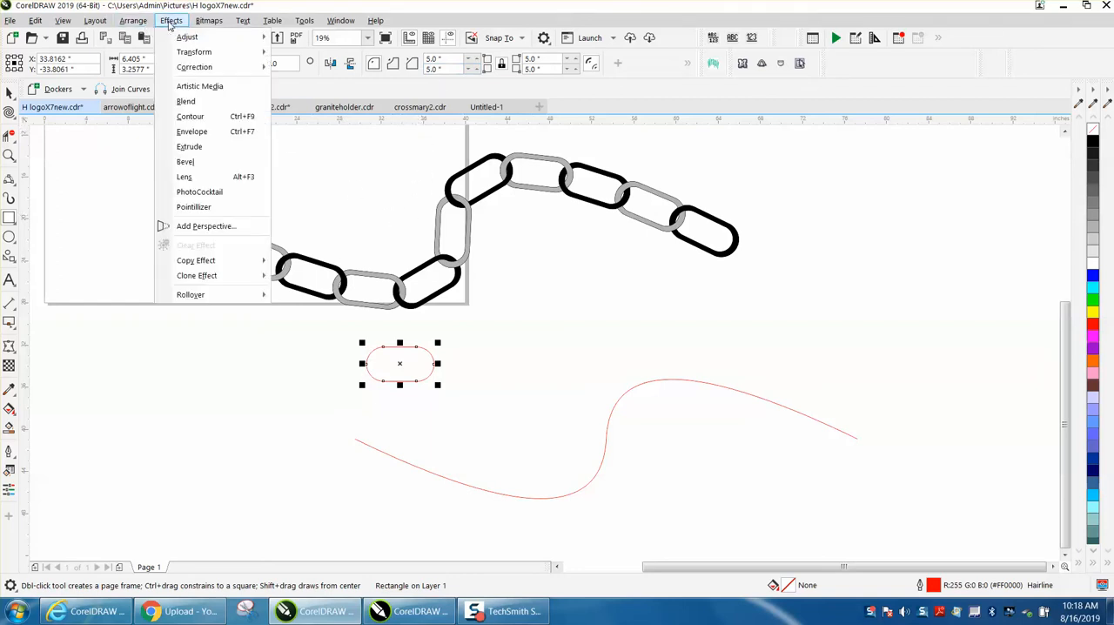
pyautogui.click(190, 116)
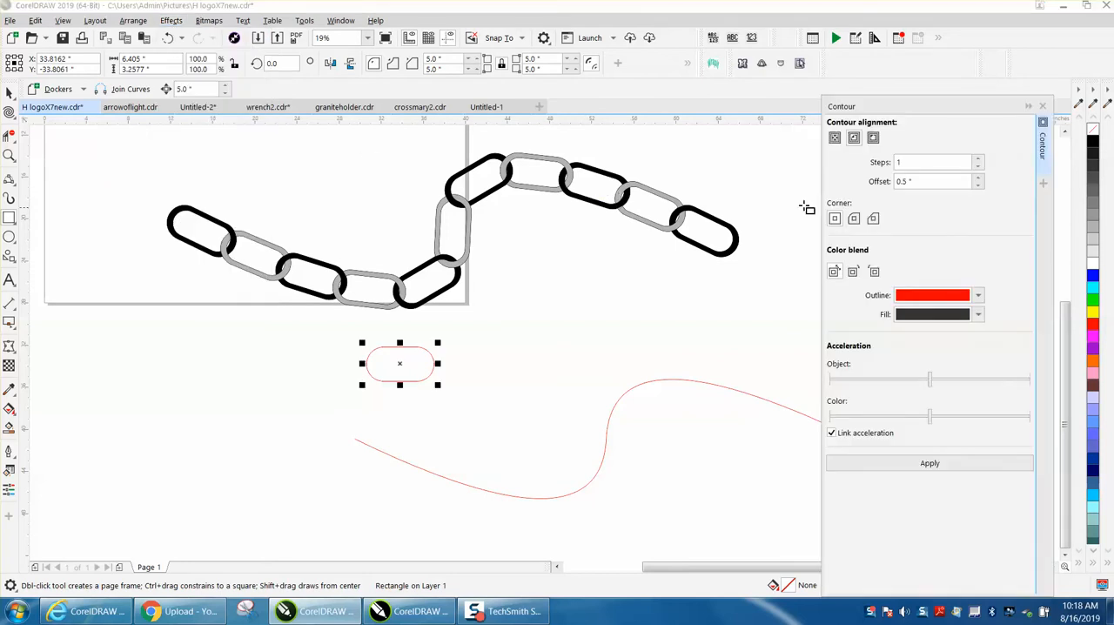
pyautogui.click(934, 181)
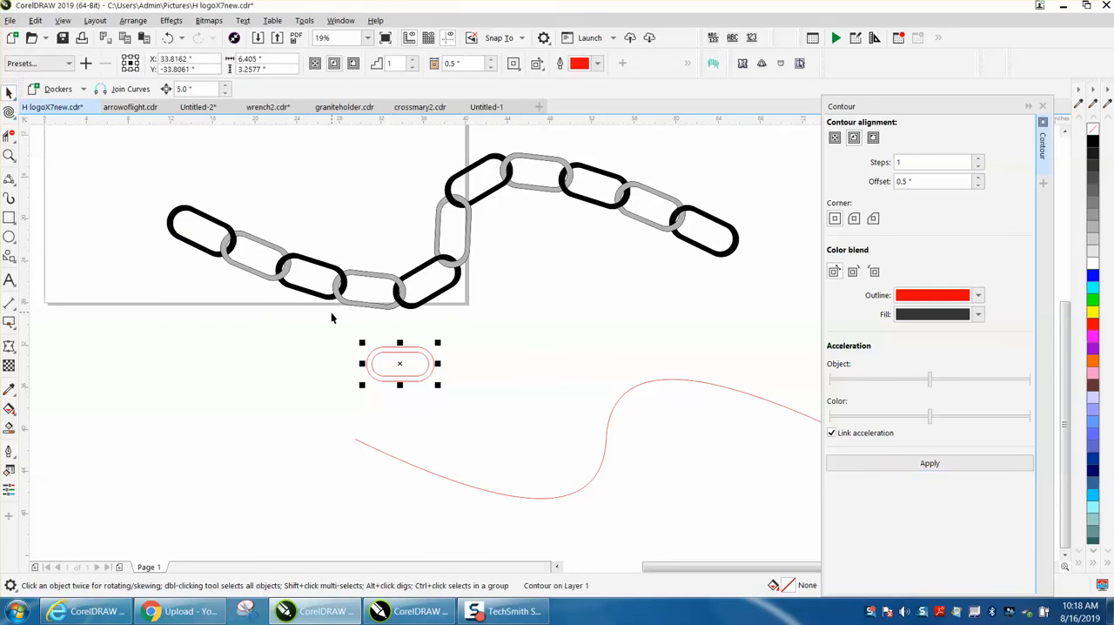
pyautogui.moveTo(134, 20)
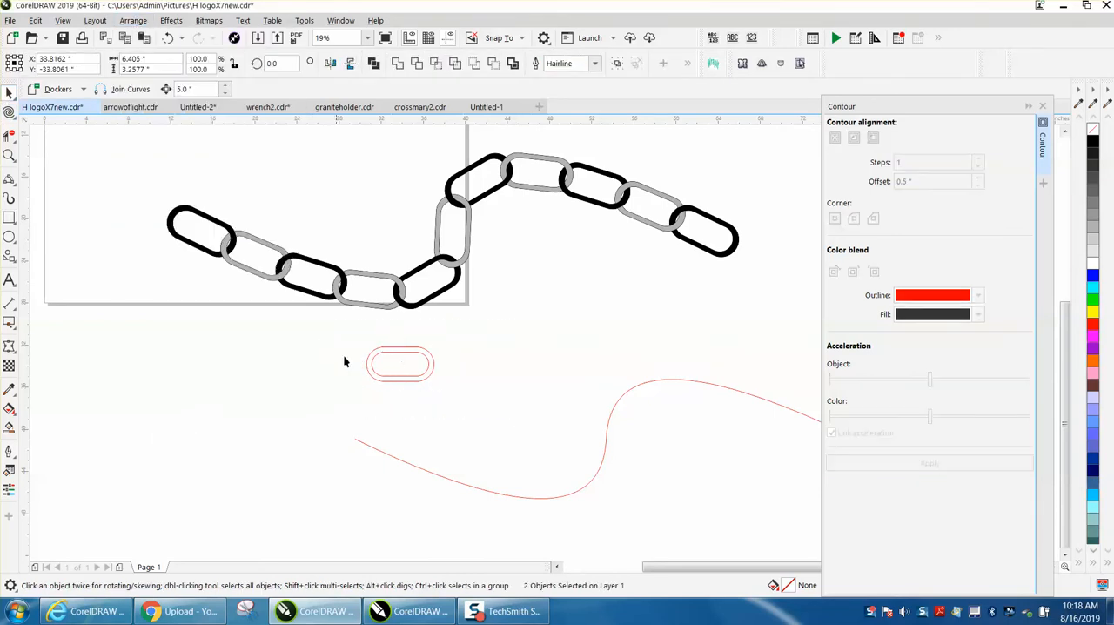
# Combine the rectangle and its contour outline into one link and close the Contour docker.
pyautogui.click(133, 20)
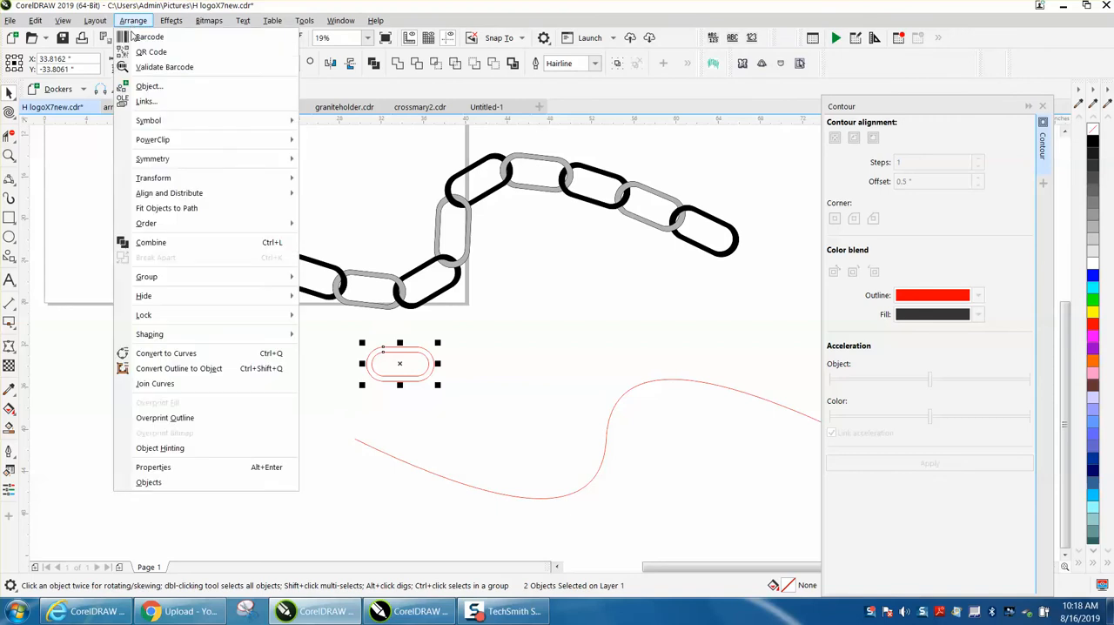
pyautogui.click(155, 383)
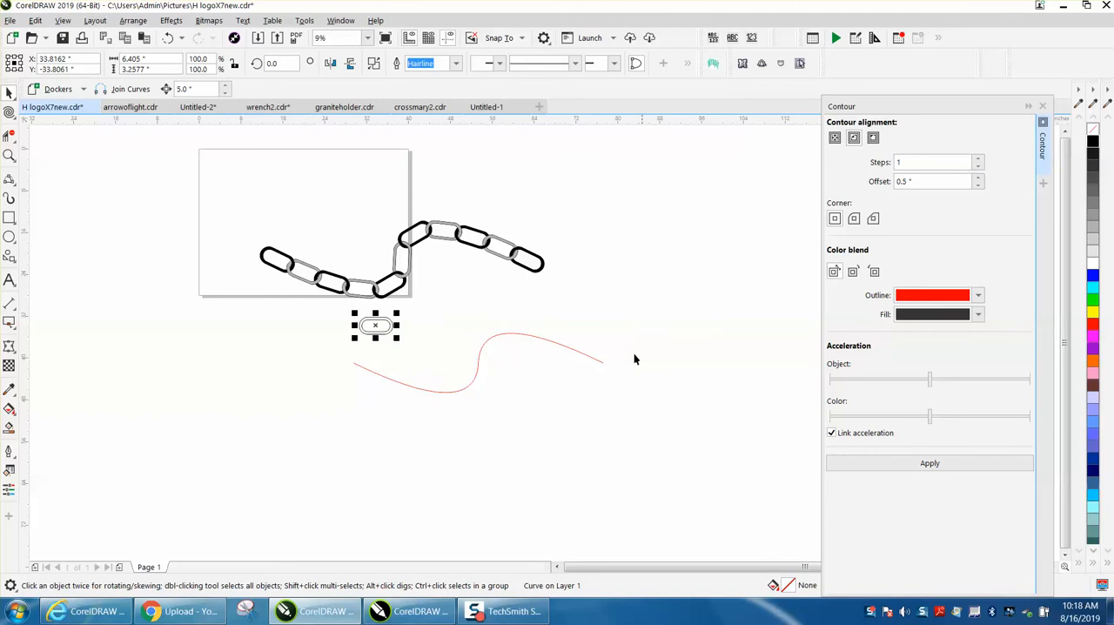
pyautogui.moveTo(652, 306)
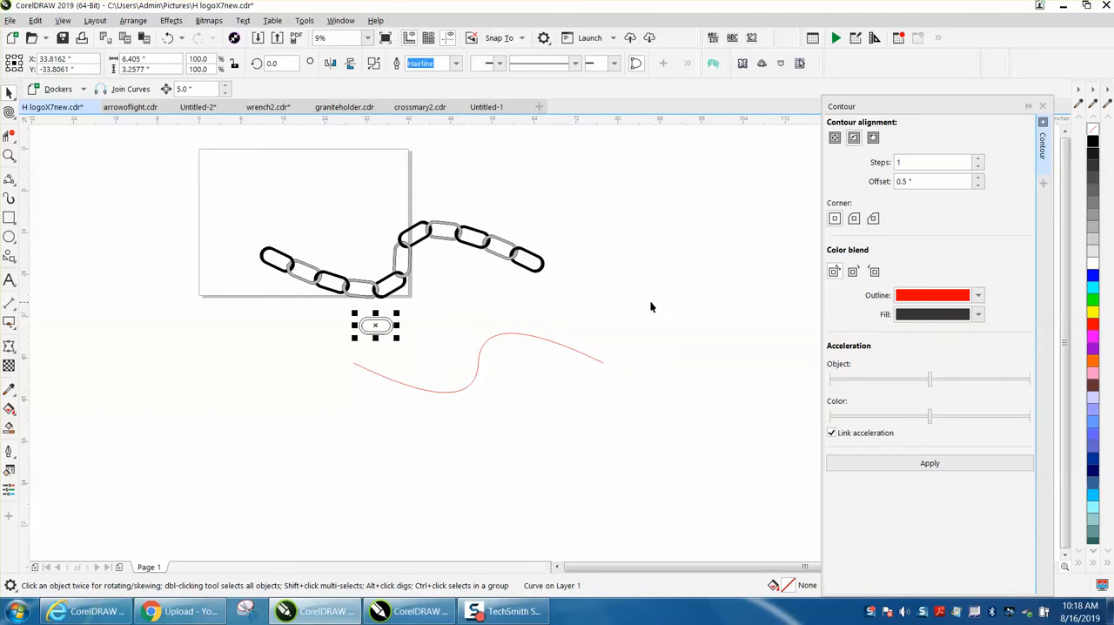
pyautogui.click(1027, 105)
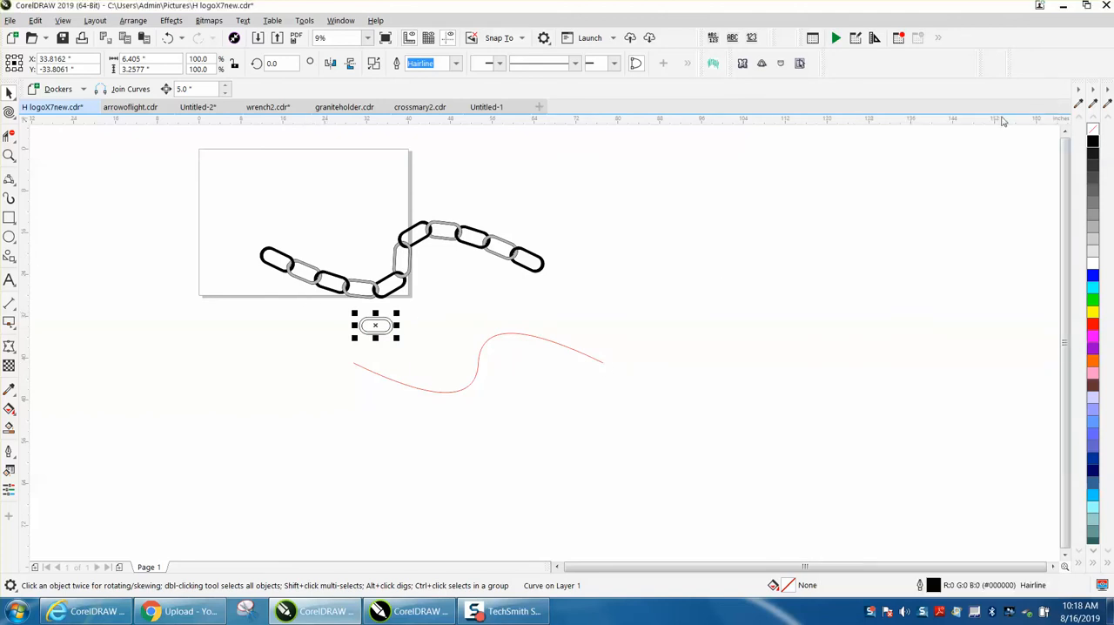
# Fit the link along the S curve with 12 duplicates using Fit Objects to Path.
pyautogui.click(133, 20)
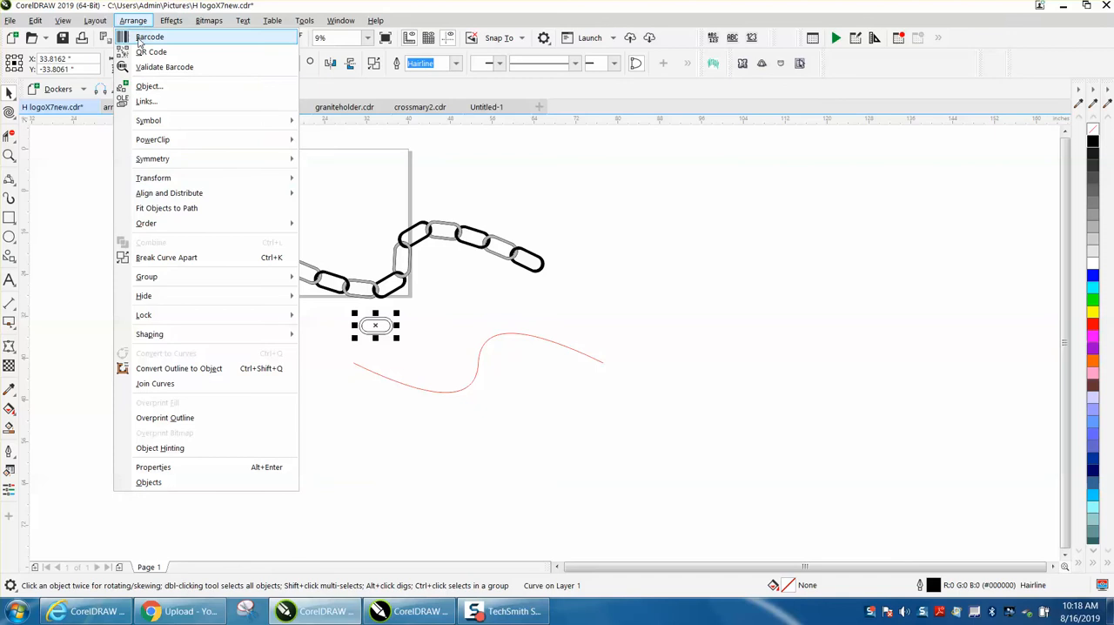
pyautogui.click(166, 207)
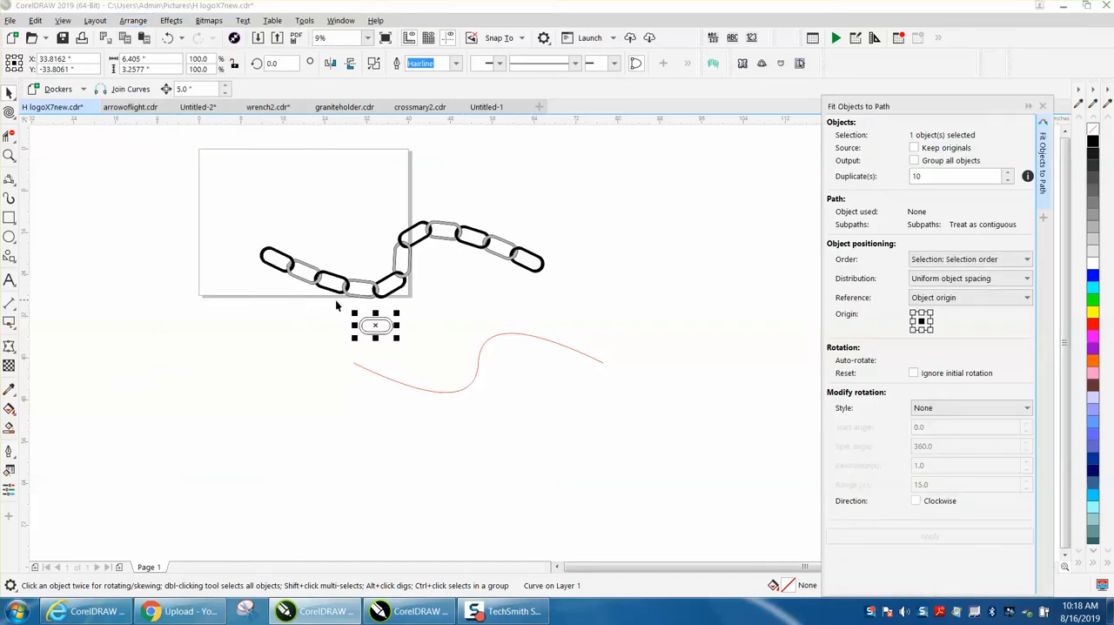
pyautogui.moveTo(337, 305); pyautogui.dragTo(647, 425)
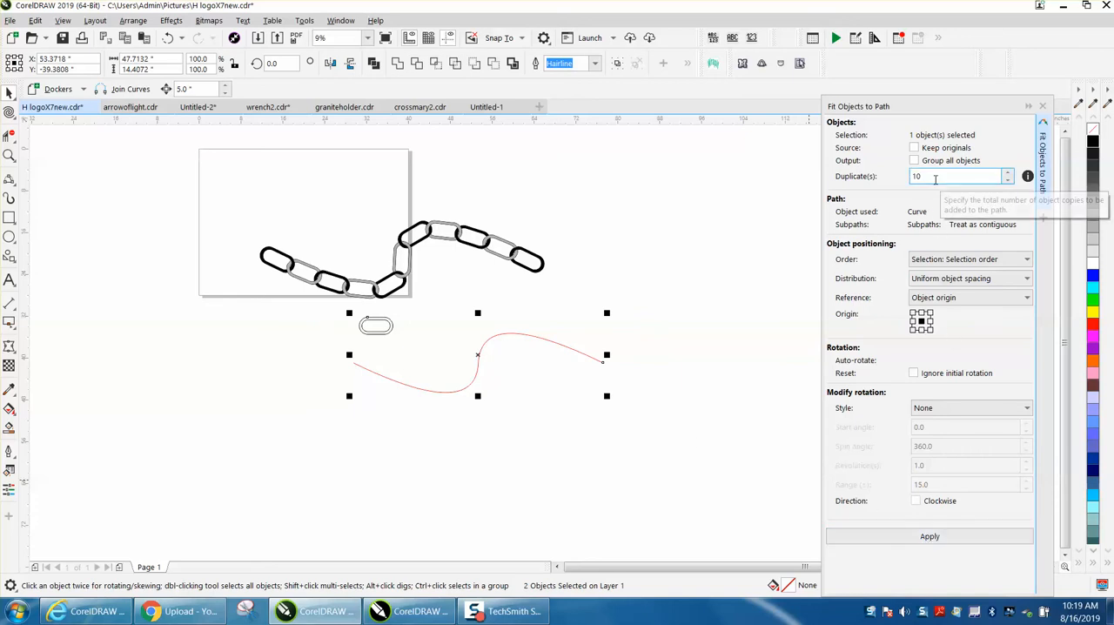
pyautogui.click(930, 536)
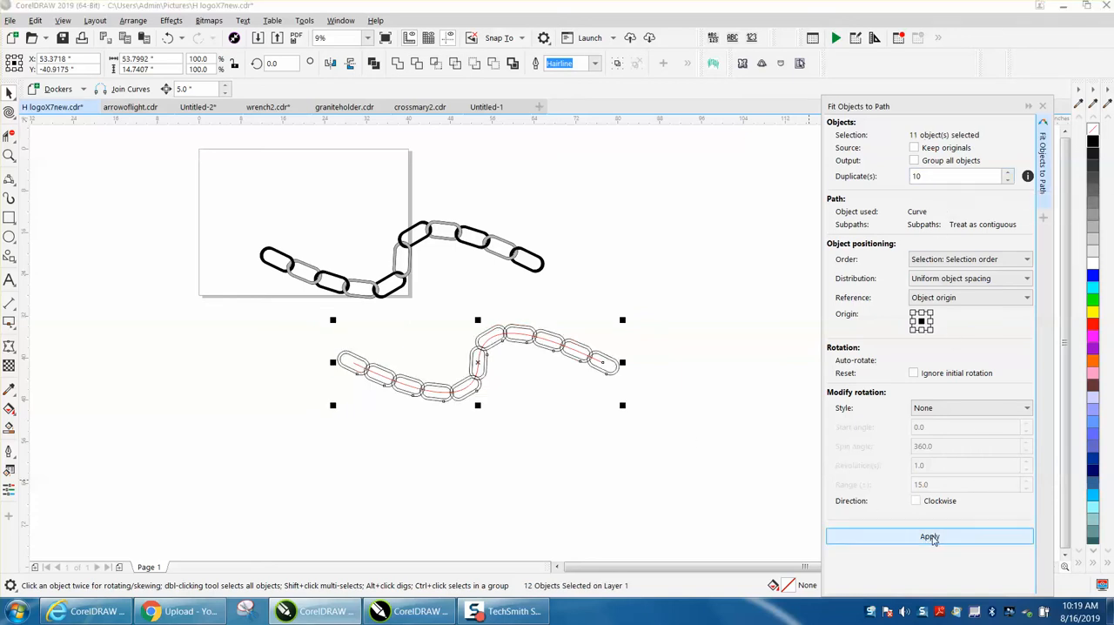
pyautogui.click(930, 536)
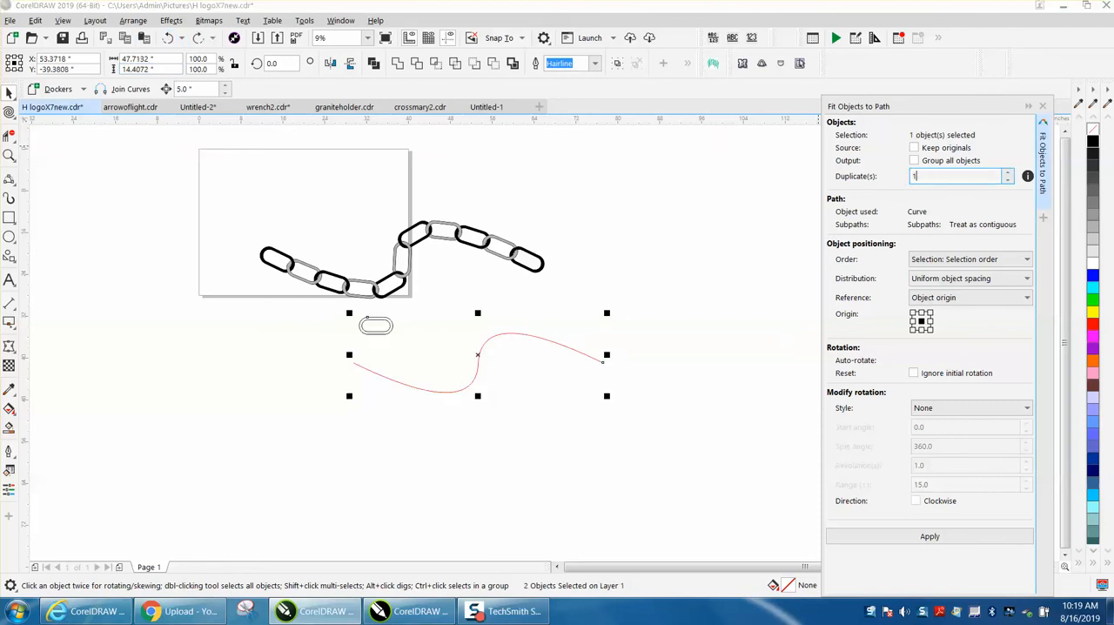
pyautogui.click(928, 536)
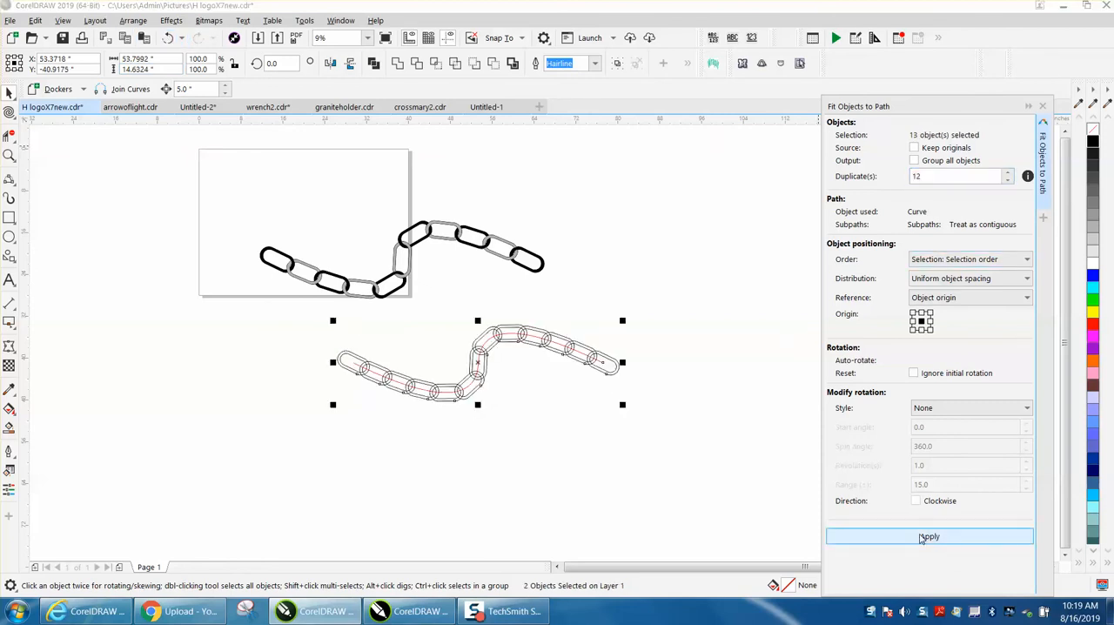
pyautogui.click(929, 536)
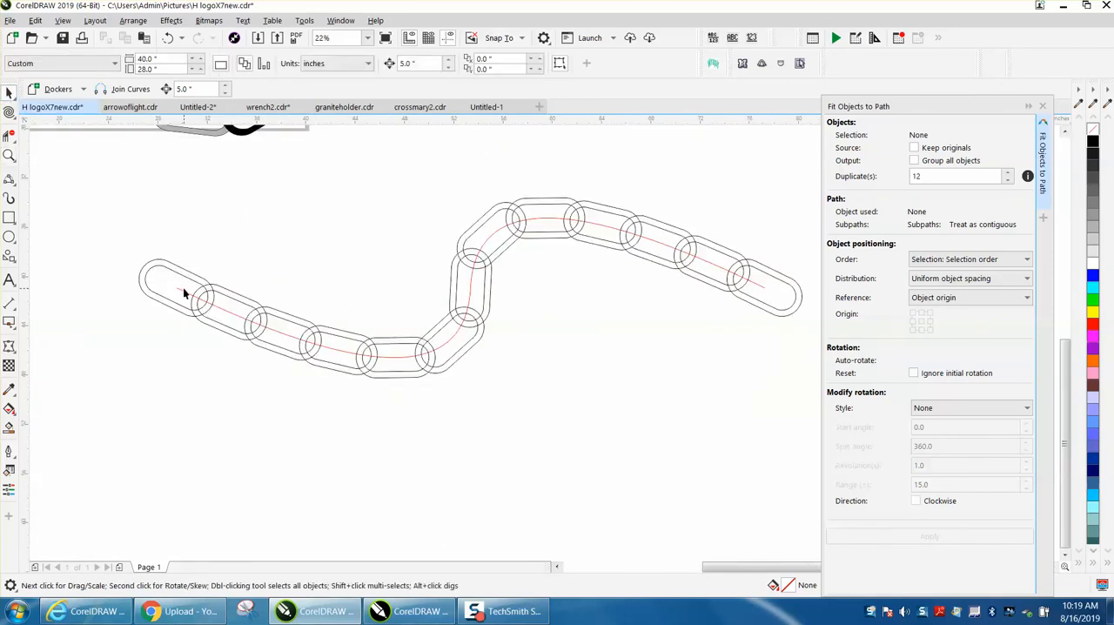
# Move the red guide curve away from the fitted links and switch toolbox tools for trimming.
pyautogui.click(156, 488)
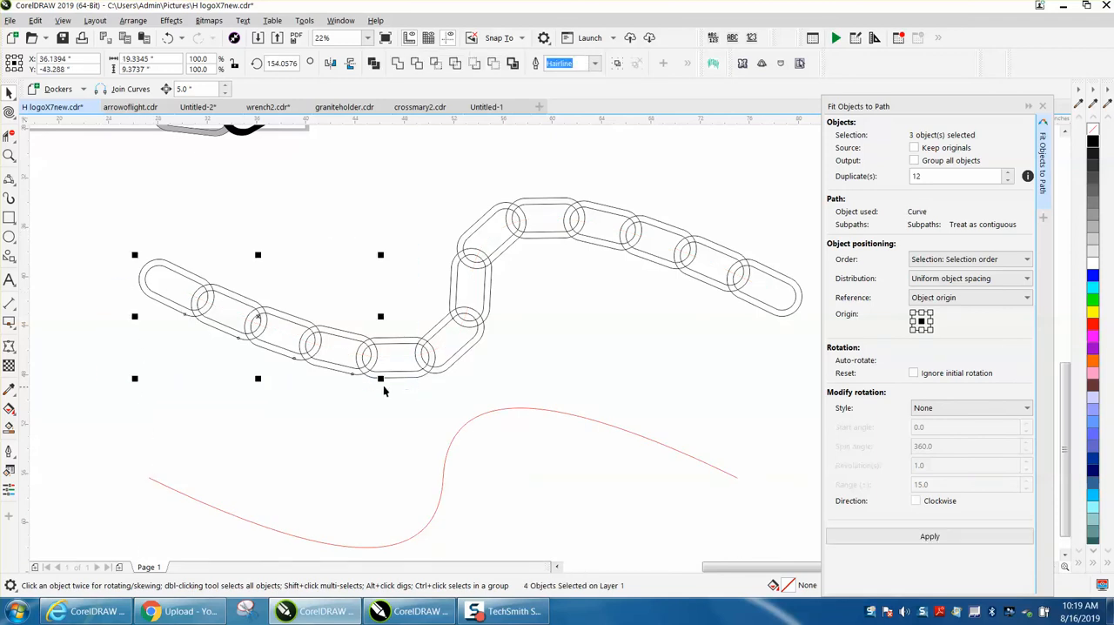
pyautogui.click(10, 155)
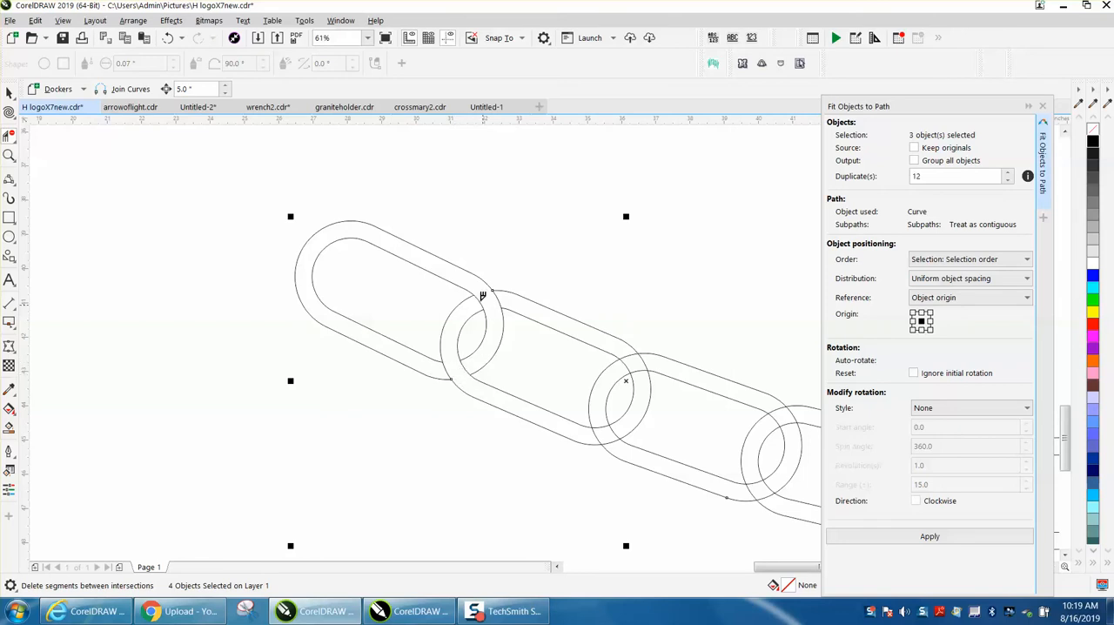
pyautogui.moveTo(599, 376)
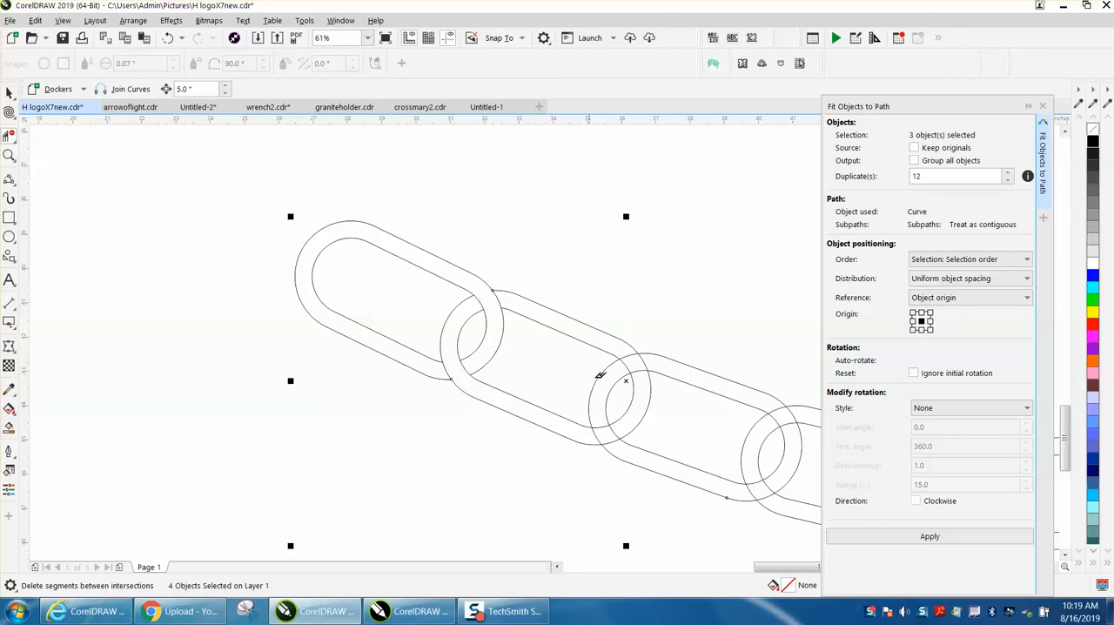
pyautogui.moveTo(635, 365)
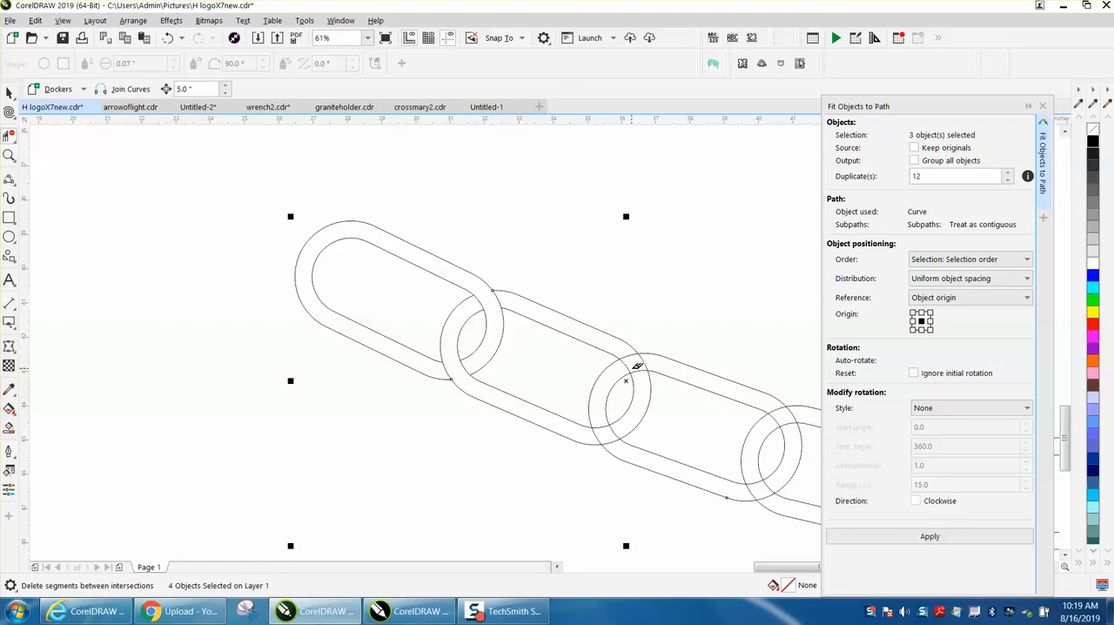
pyautogui.moveTo(655, 361)
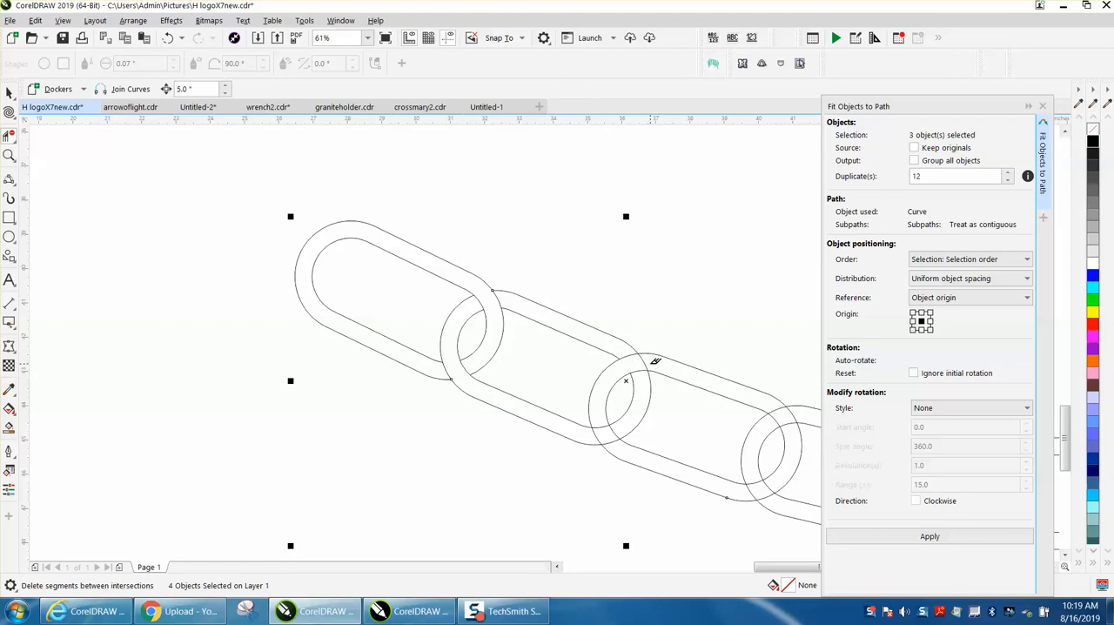
pyautogui.moveTo(609, 427)
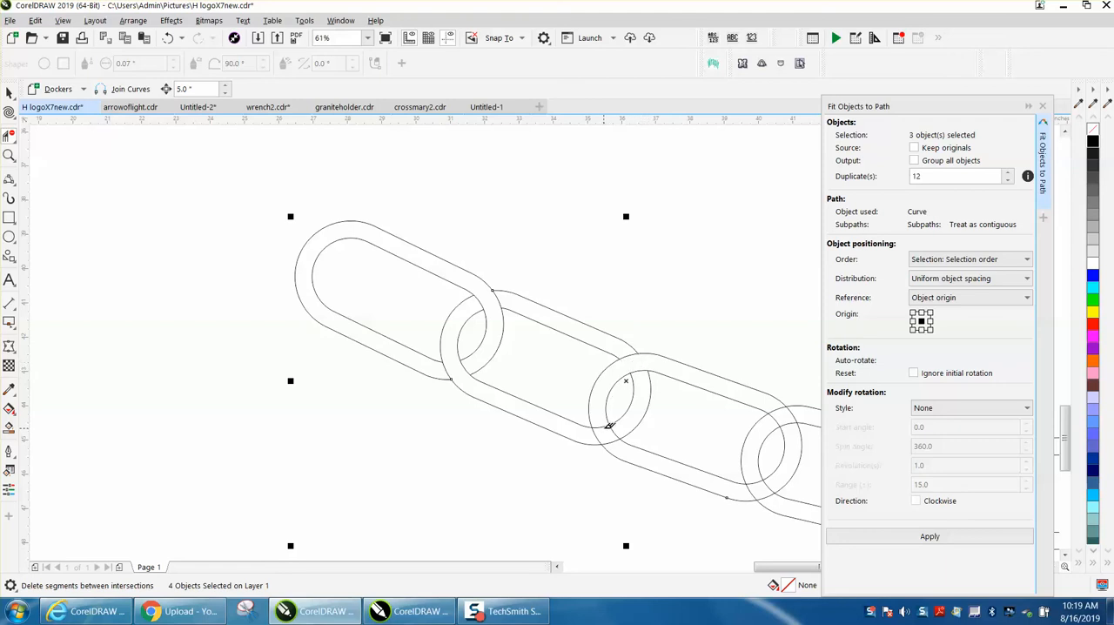
pyautogui.moveTo(616, 429)
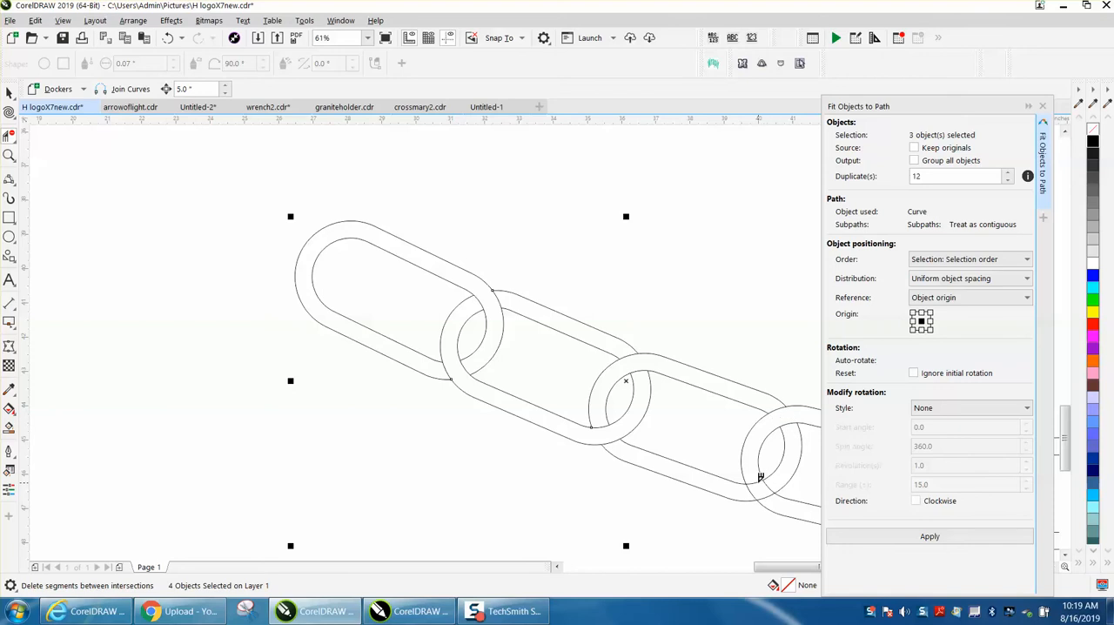
pyautogui.moveTo(779, 499)
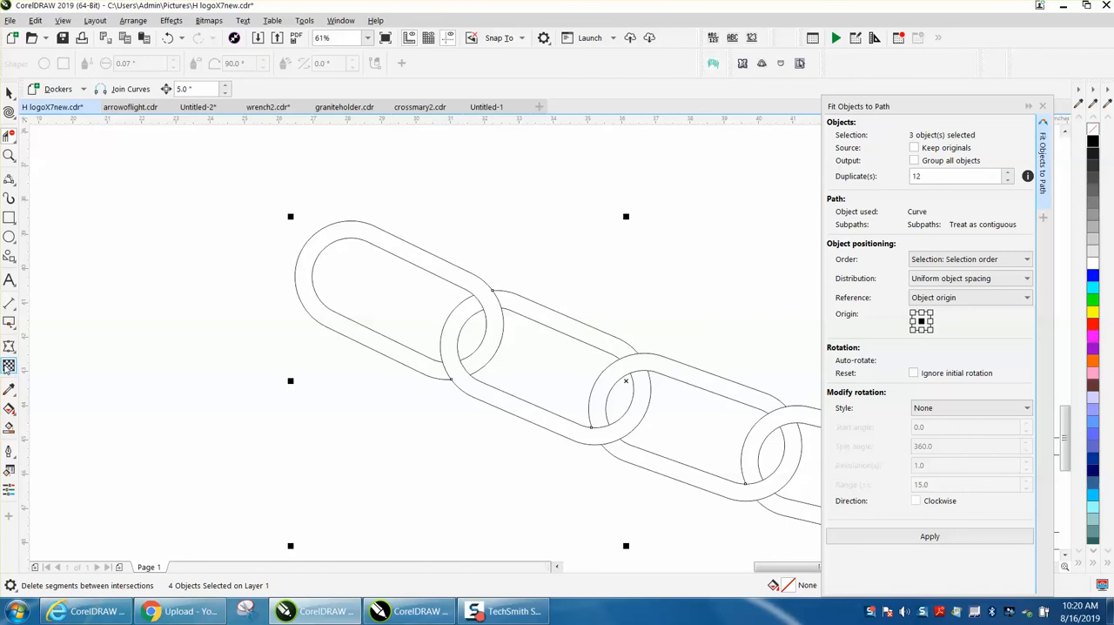
# Smart Fill the links, alternating black and 50% gray.
pyautogui.click(9, 409)
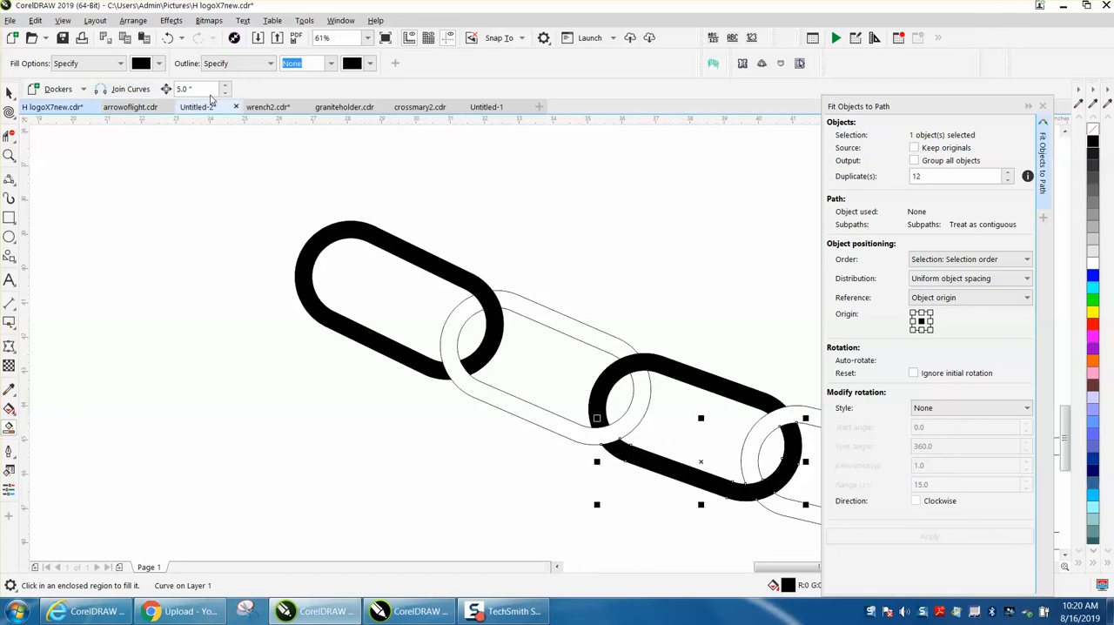
pyautogui.click(160, 62)
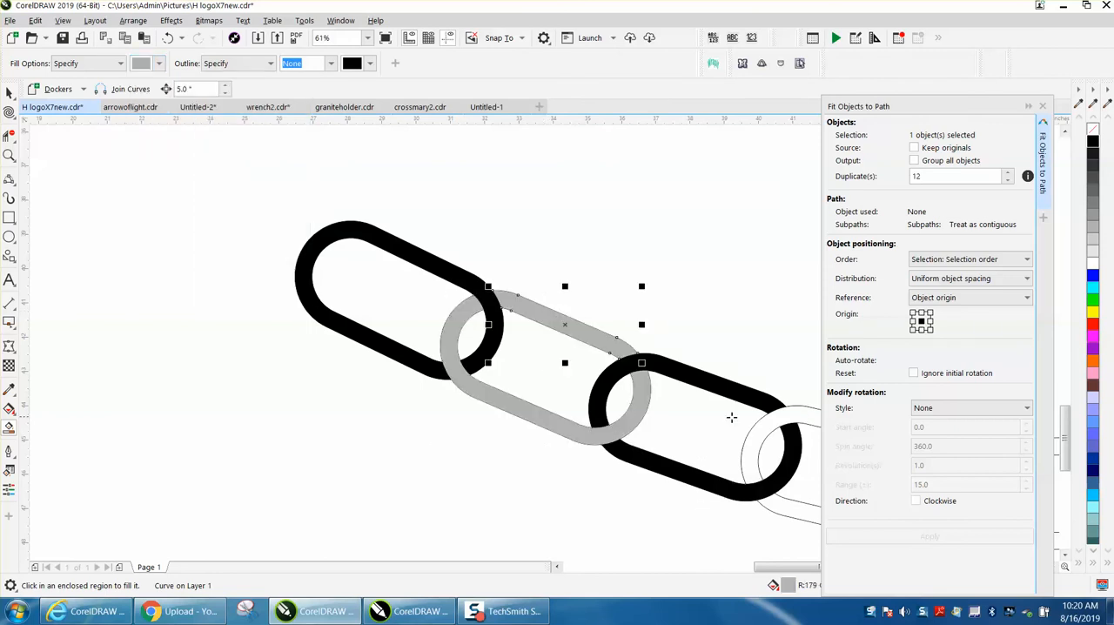
pyautogui.scroll(-3)
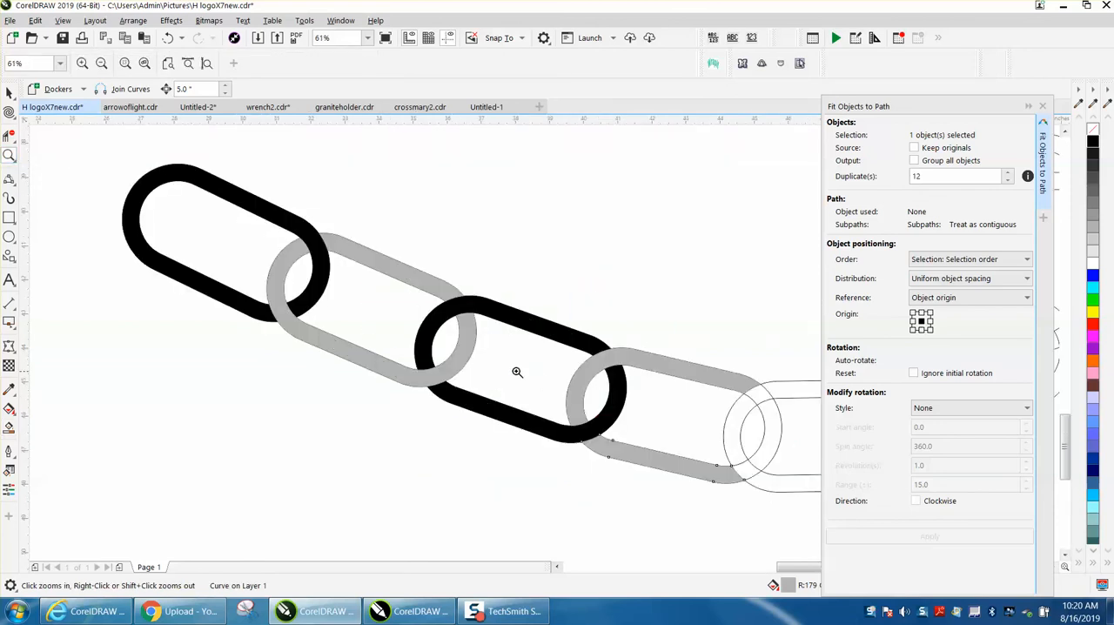
pyautogui.moveTo(427, 337)
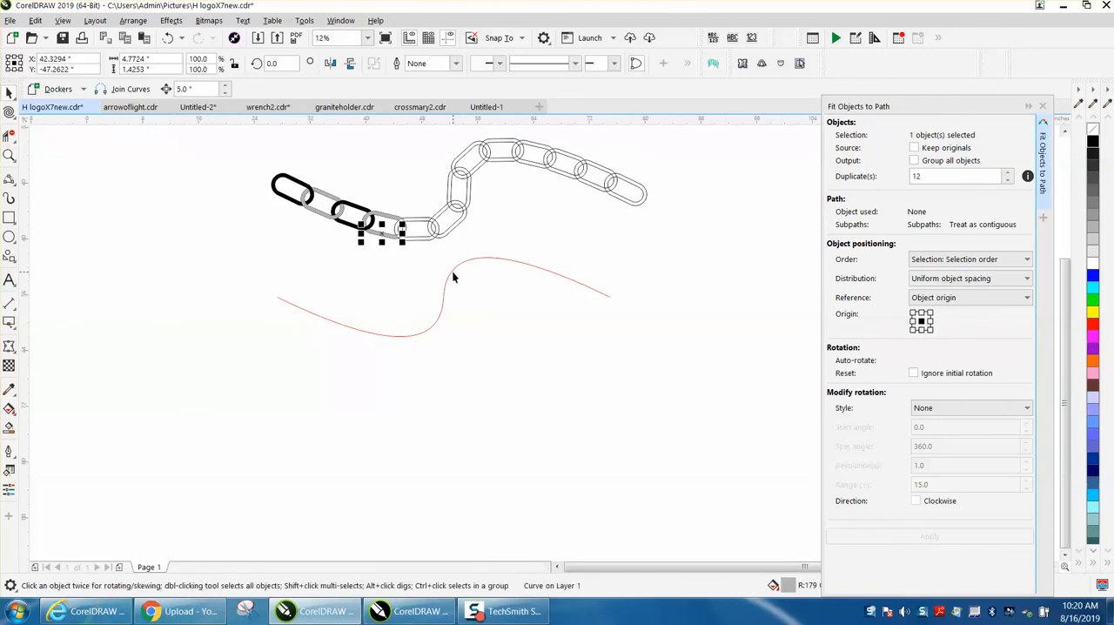
pyautogui.moveTo(72, 208)
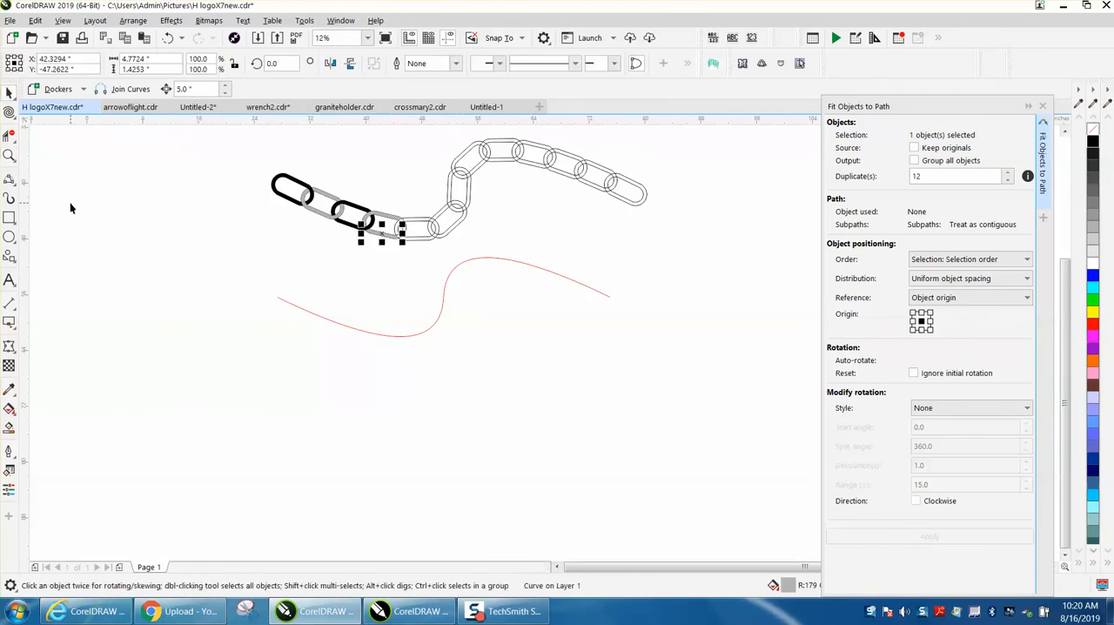
# Draw two three-point arcs forming an S and select both for joining.
pyautogui.click(9, 179)
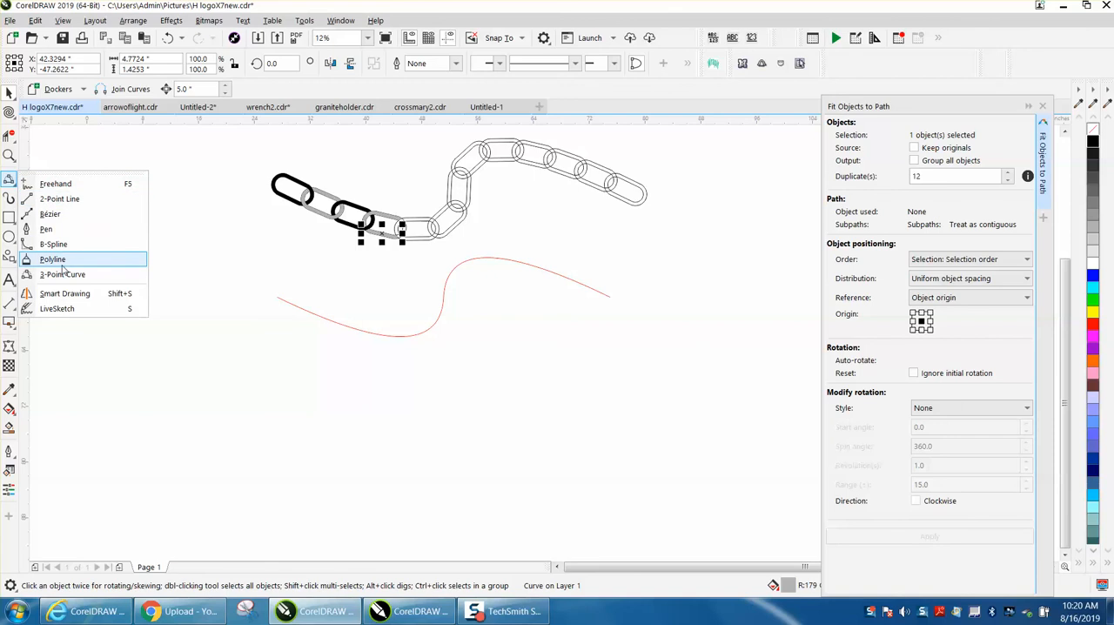
pyautogui.click(53, 259)
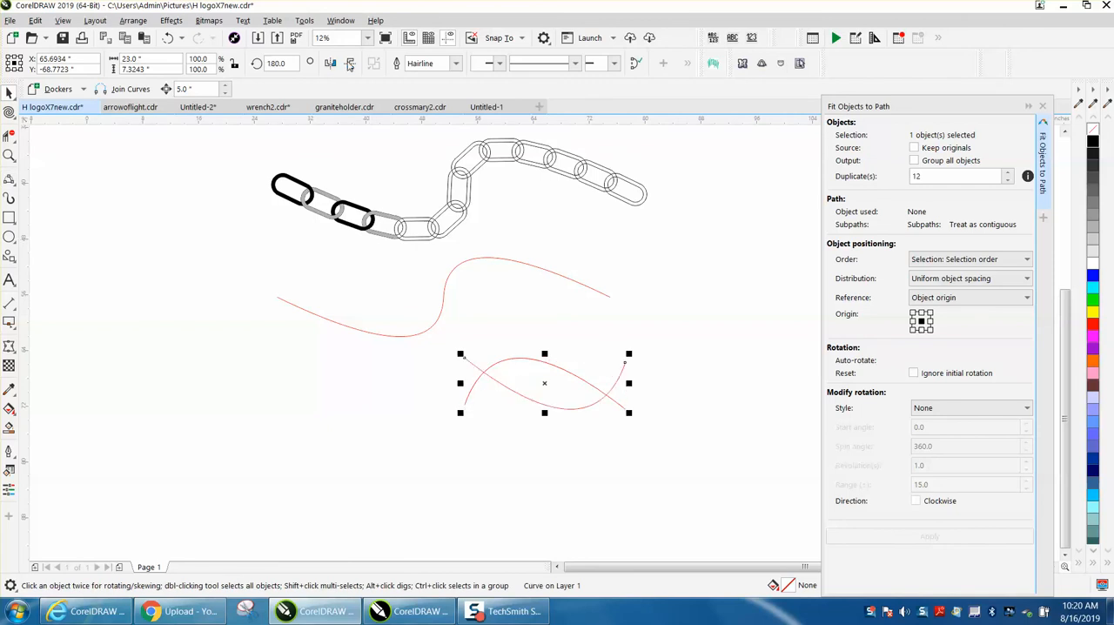
pyautogui.moveTo(625, 362)
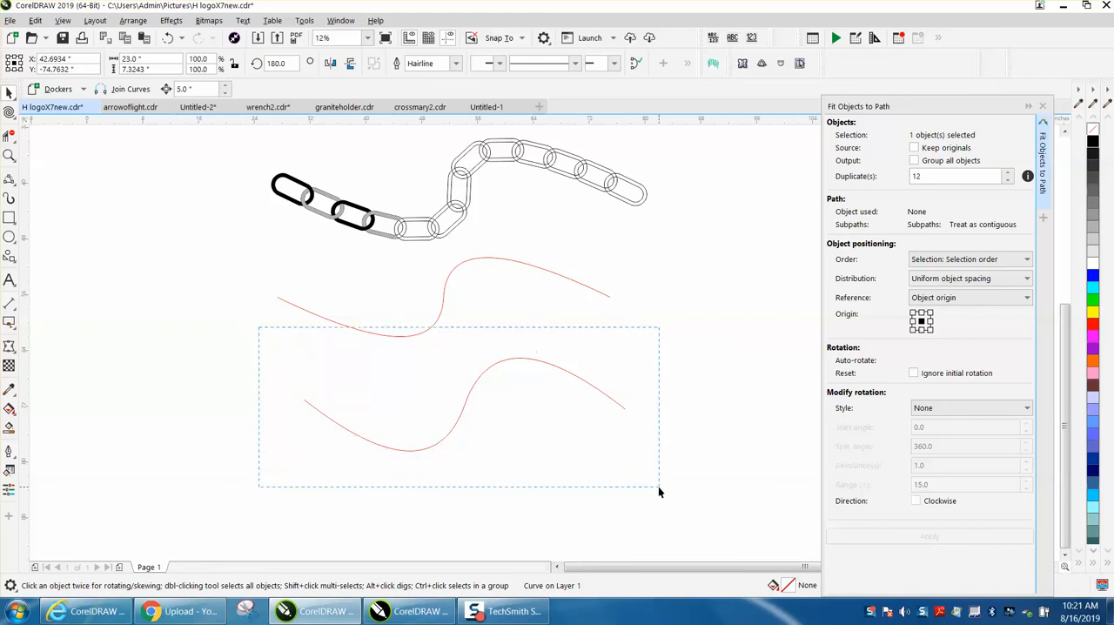
pyautogui.click(464, 404)
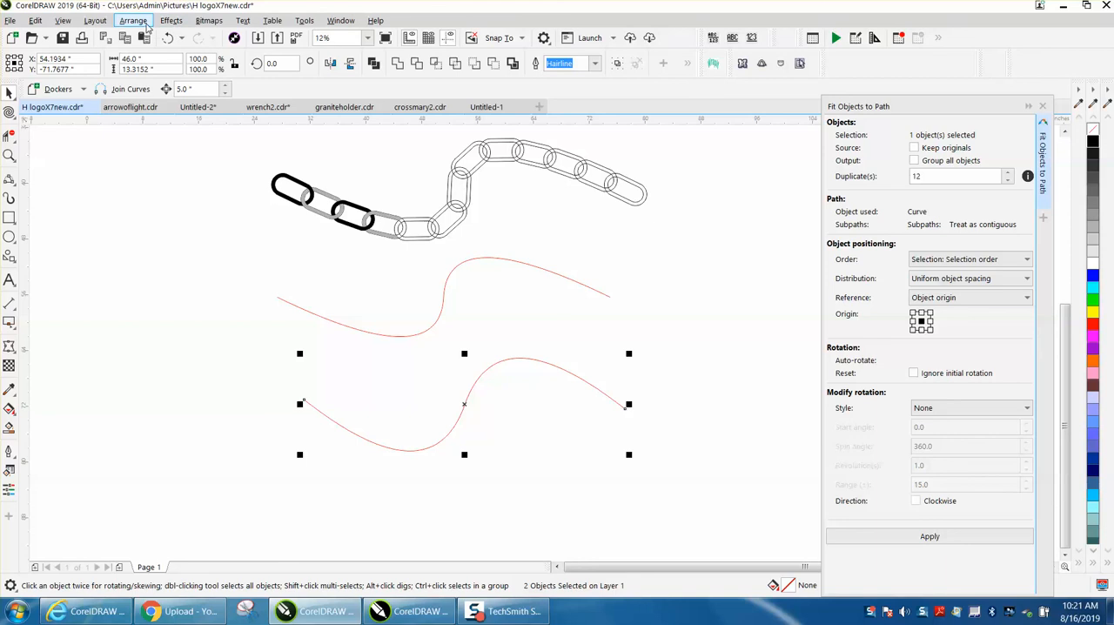
pyautogui.click(340, 20)
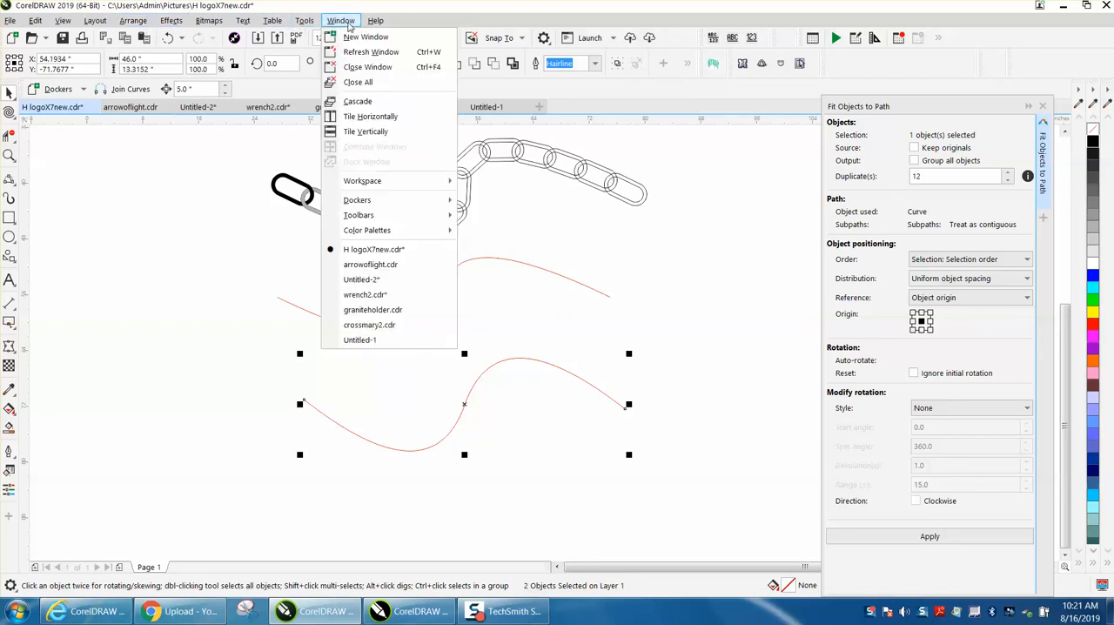
pyautogui.moveTo(357, 199)
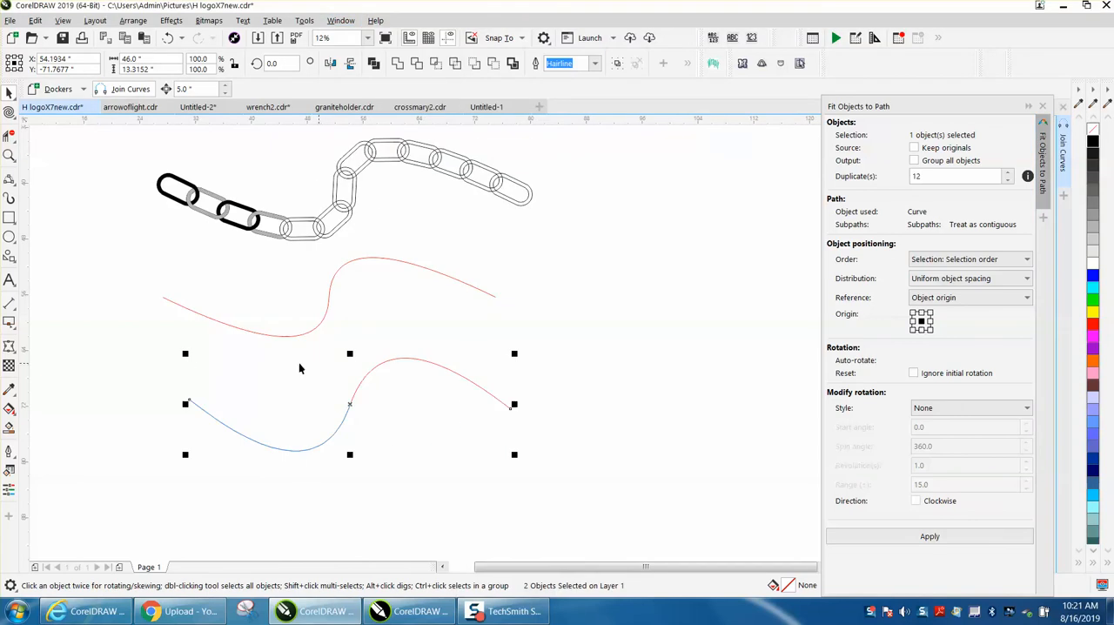
pyautogui.moveTo(381, 383)
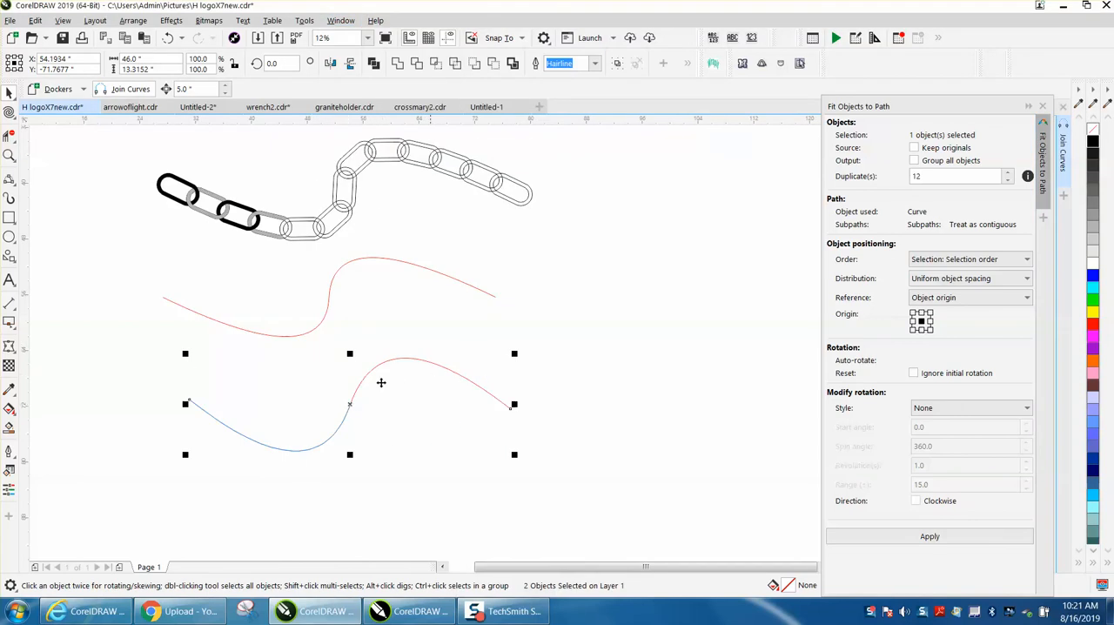
pyautogui.moveTo(585, 476)
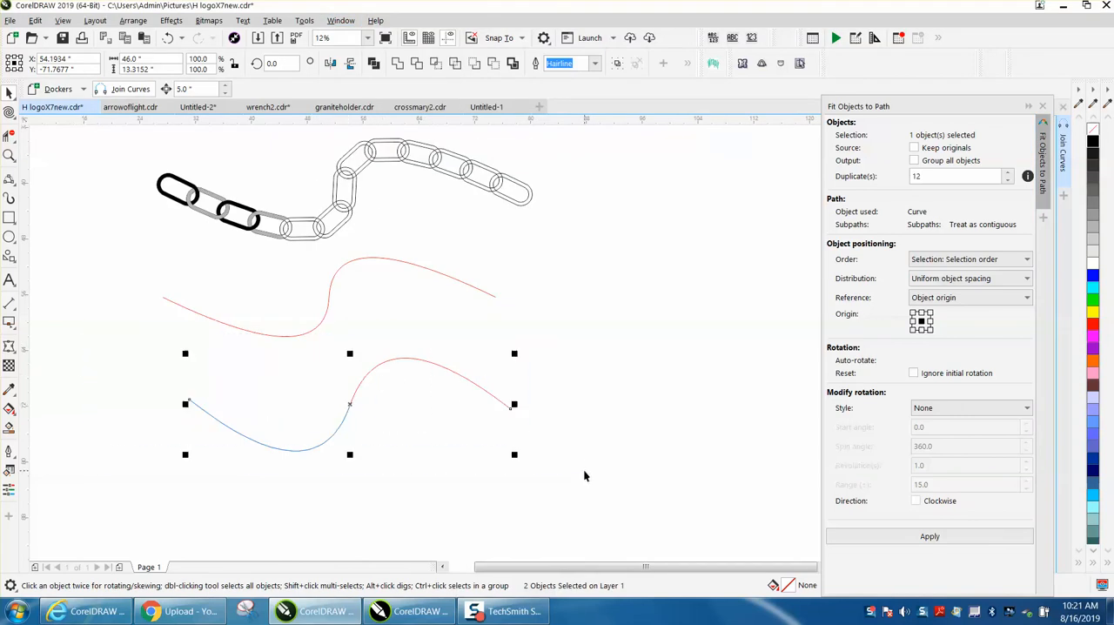
# Join the two arcs into one S curve with Extend and select it.
pyautogui.click(1062, 157)
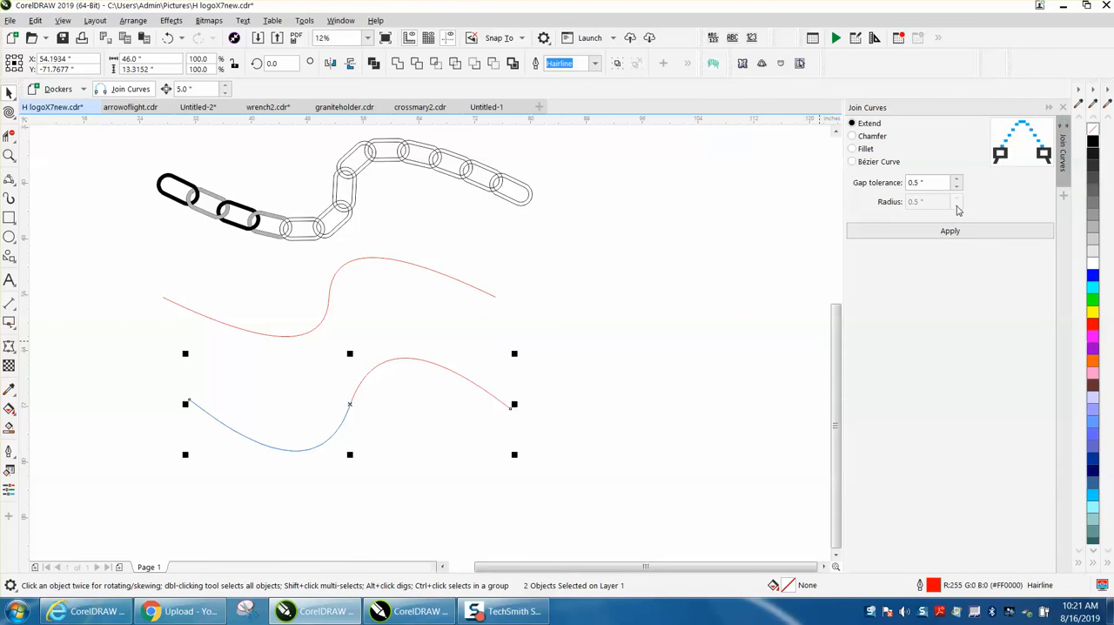
pyautogui.click(950, 231)
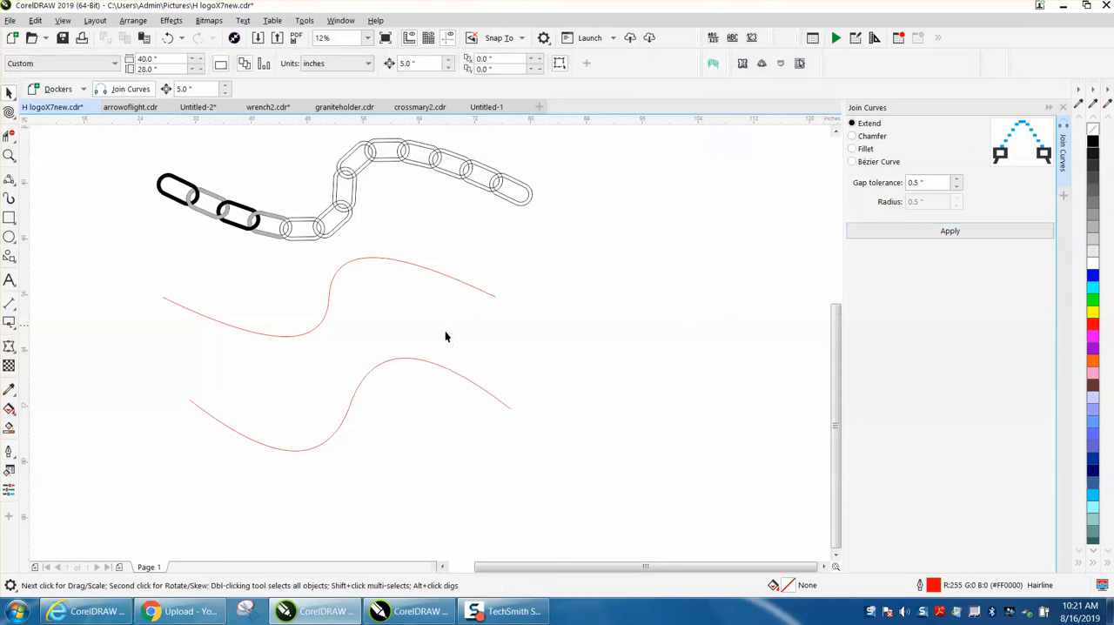
pyautogui.click(418, 324)
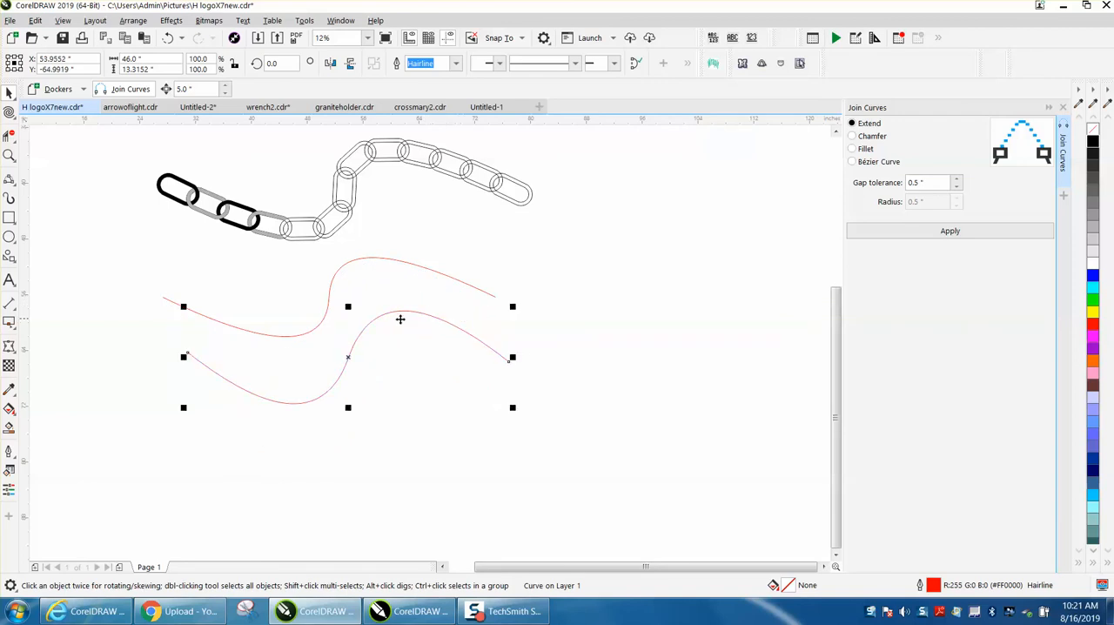
pyautogui.moveTo(351, 348)
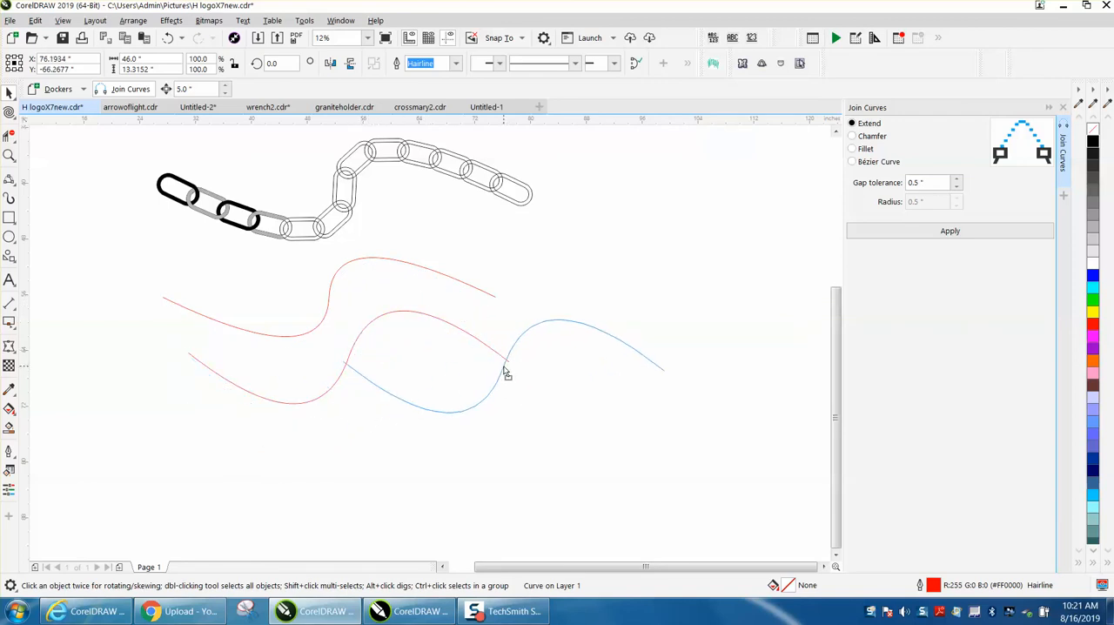
# Zoom out, then zoom in to inspect the finished black-and-gray chain.
pyautogui.click(507, 366)
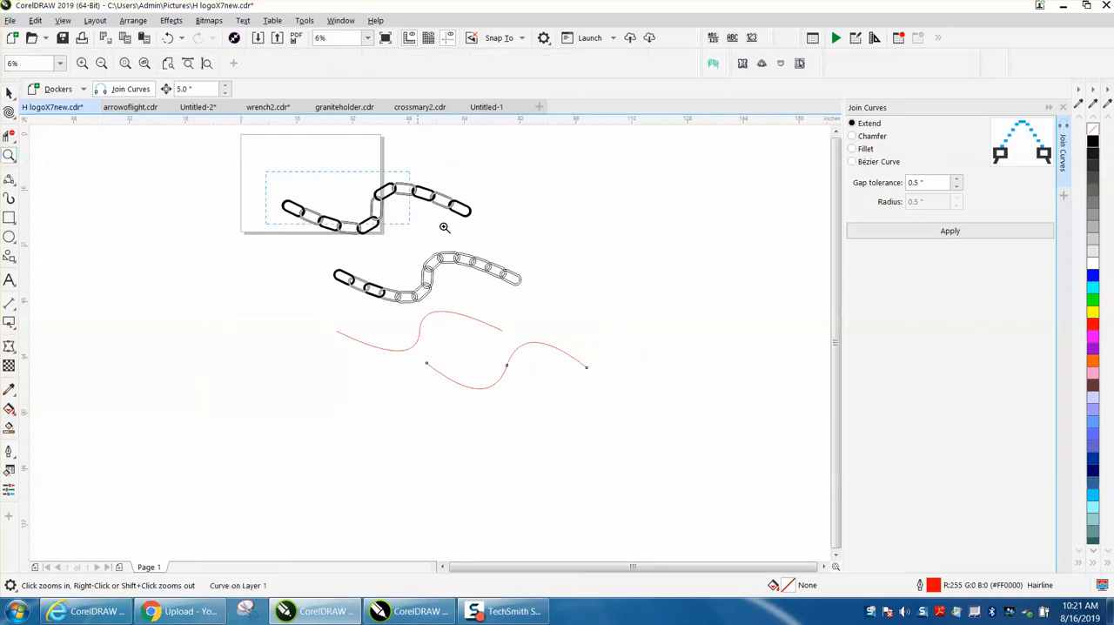
pyautogui.click(444, 228)
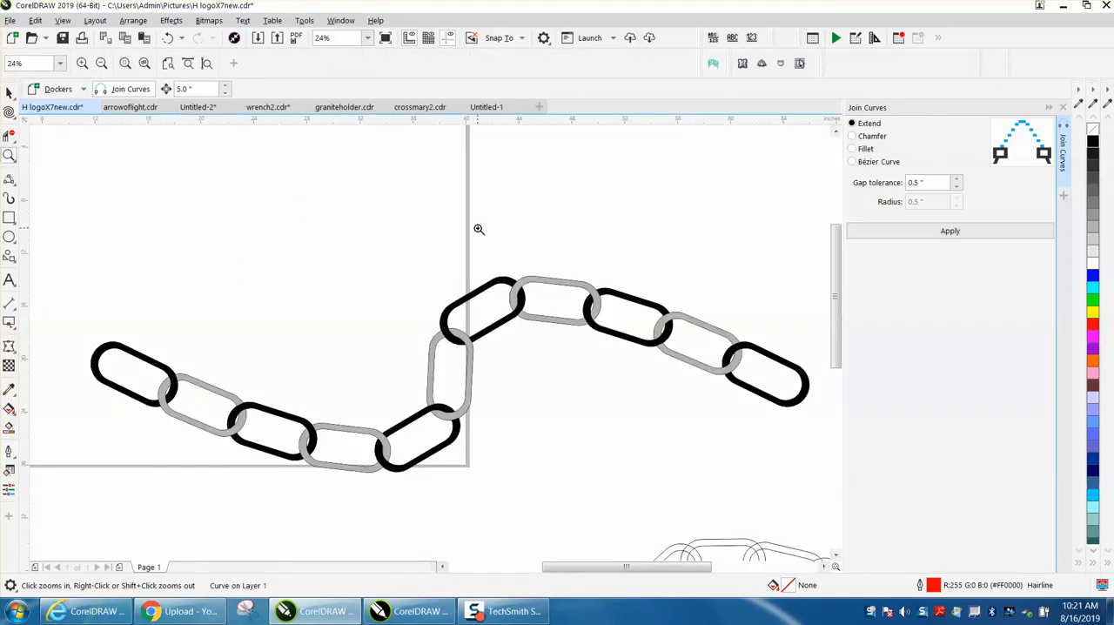